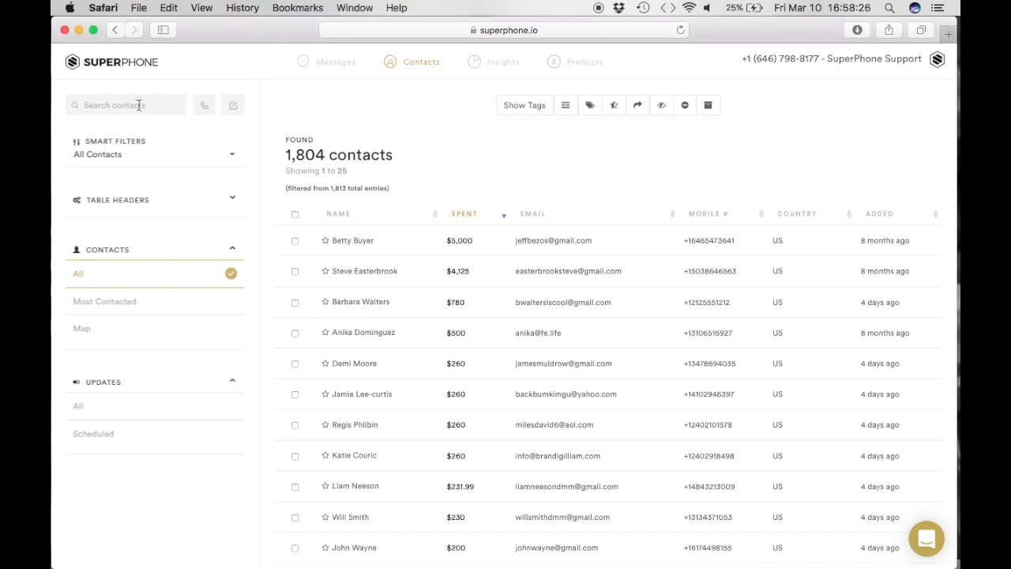
# Search the contacts for 'Los Angeles', narrowing 1,804 contacts to 4.
pyautogui.click(125, 104)
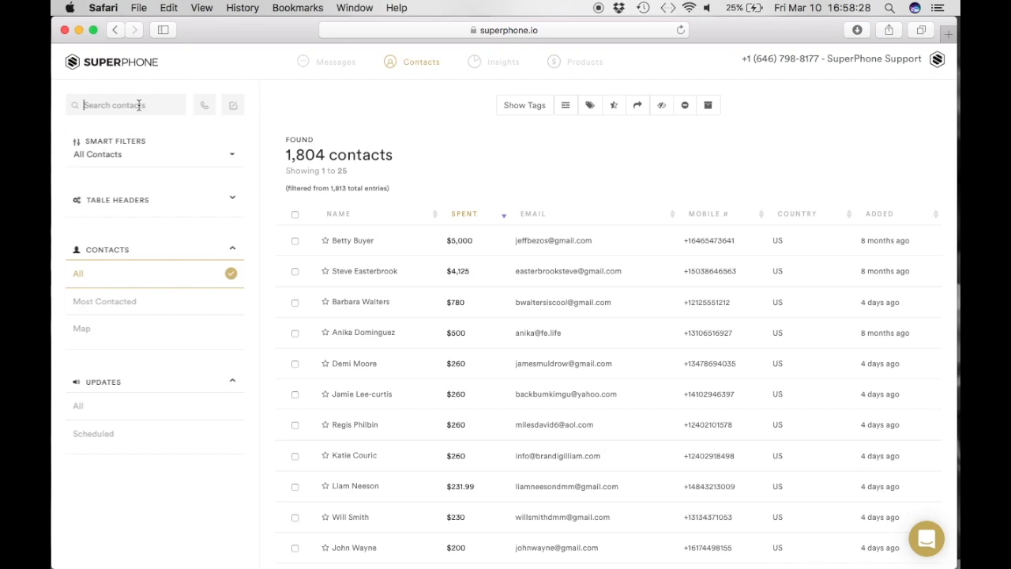
pyautogui.write('Los An')
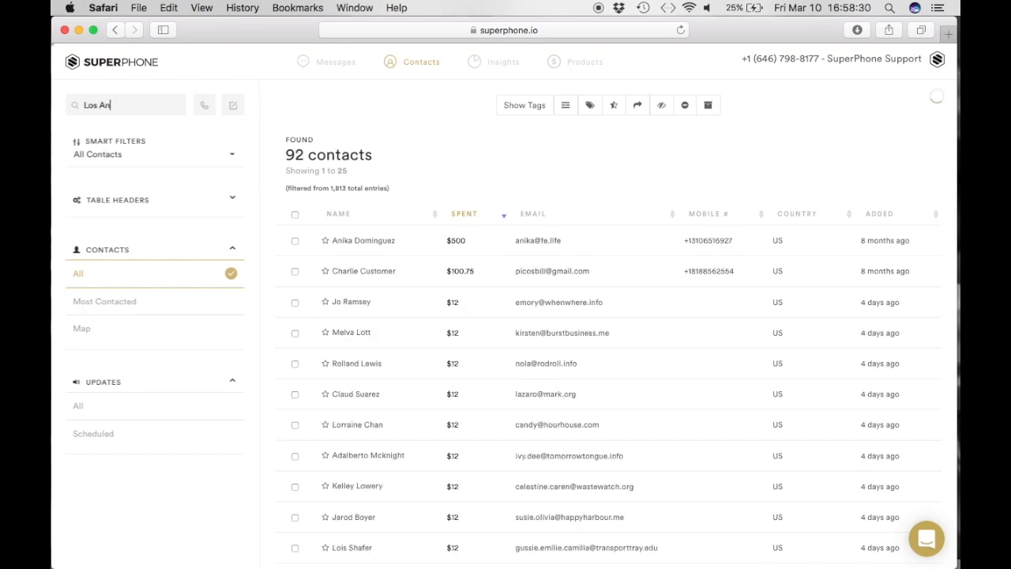
pyautogui.write('geles')
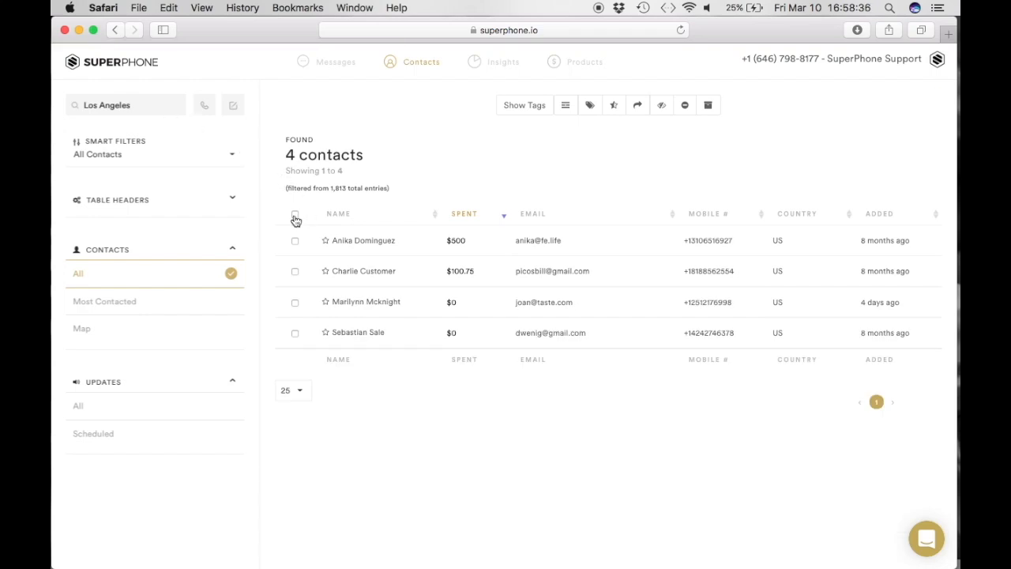
# Select all four found contacts and apply the 'Los Angeles' tag to them.
pyautogui.click(295, 214)
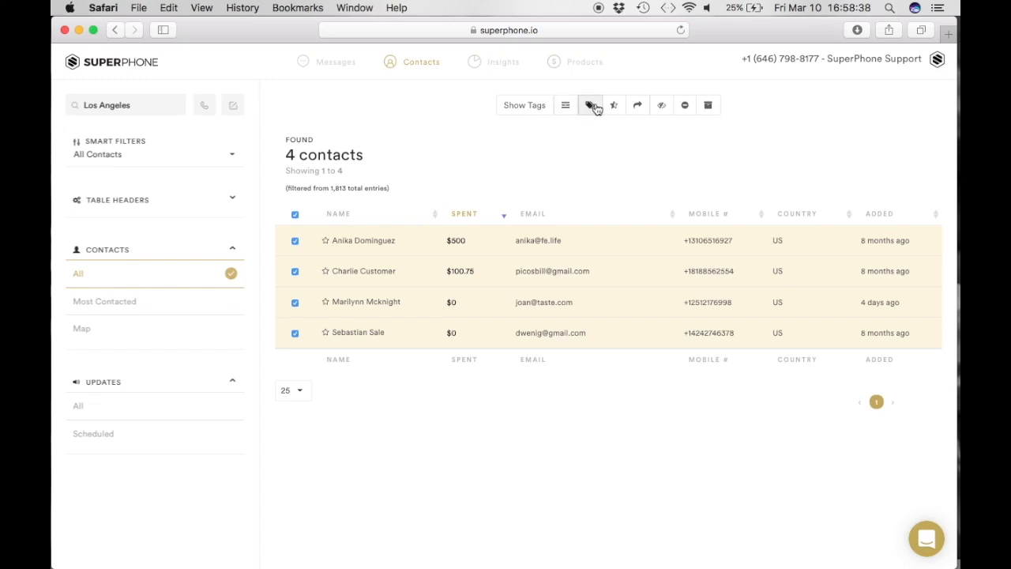
pyautogui.click(590, 105)
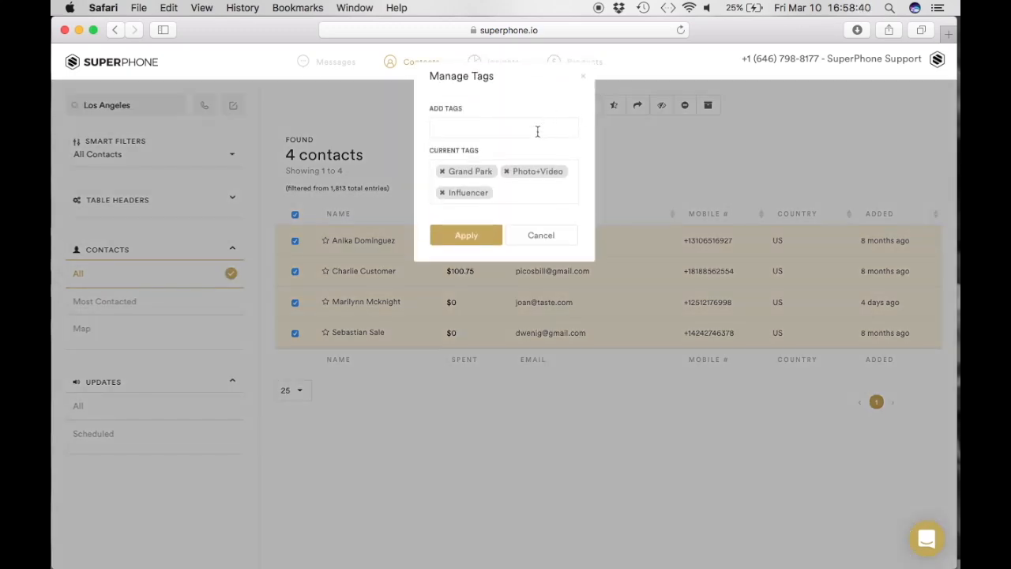
pyautogui.write('Lo')
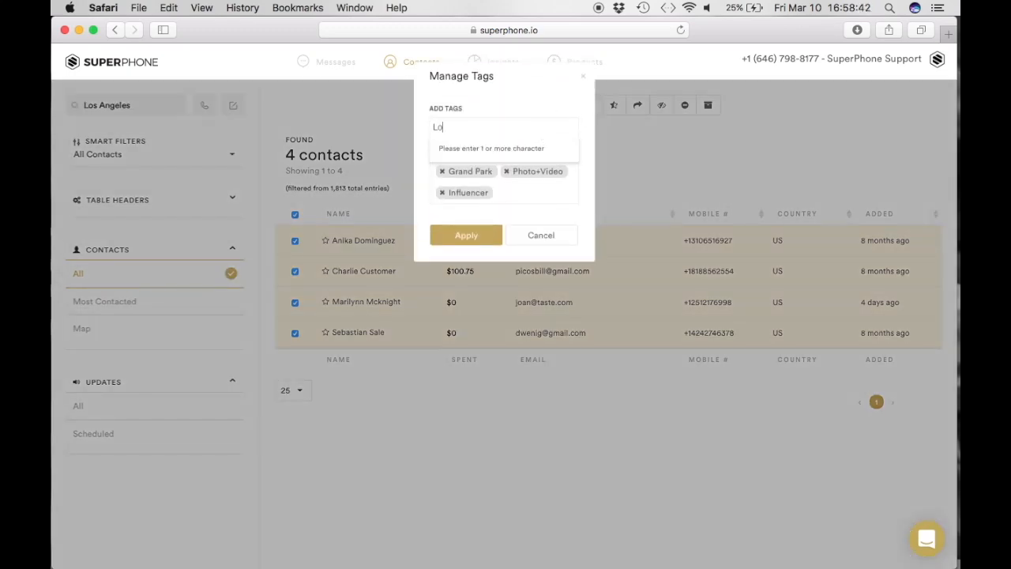
pyautogui.write('Los Angeles')
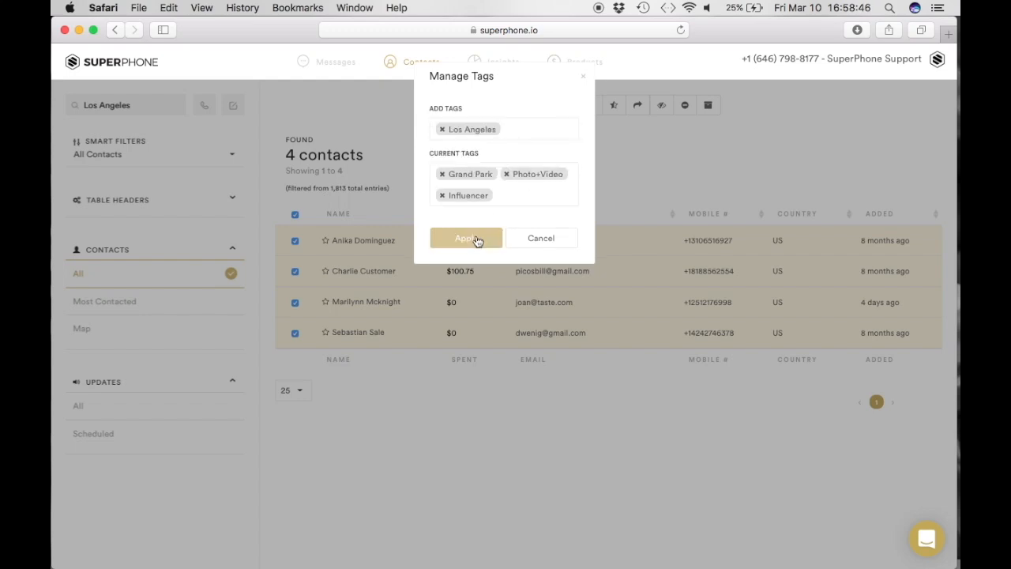
pyautogui.click(465, 238)
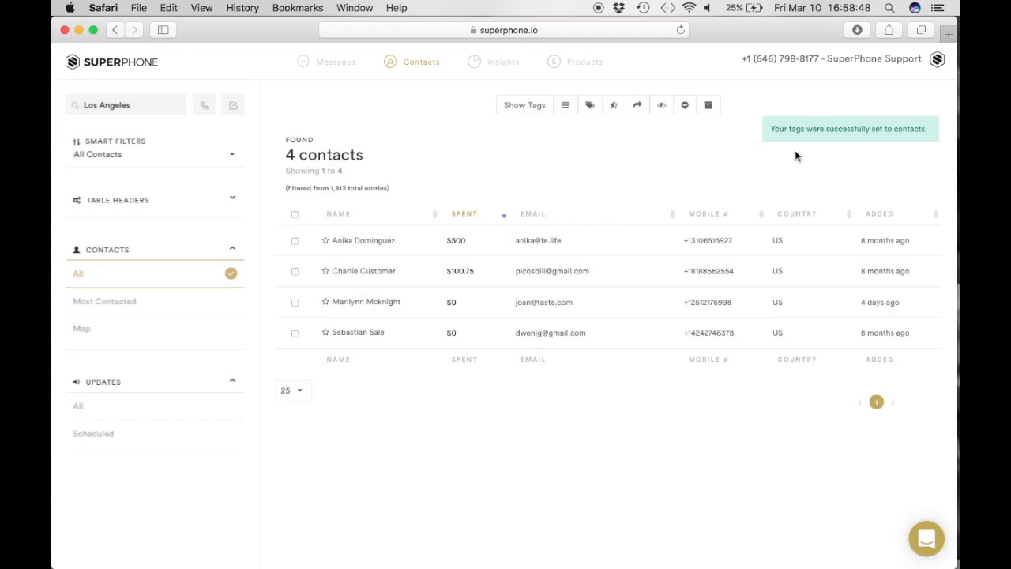
pyautogui.moveTo(814, 150)
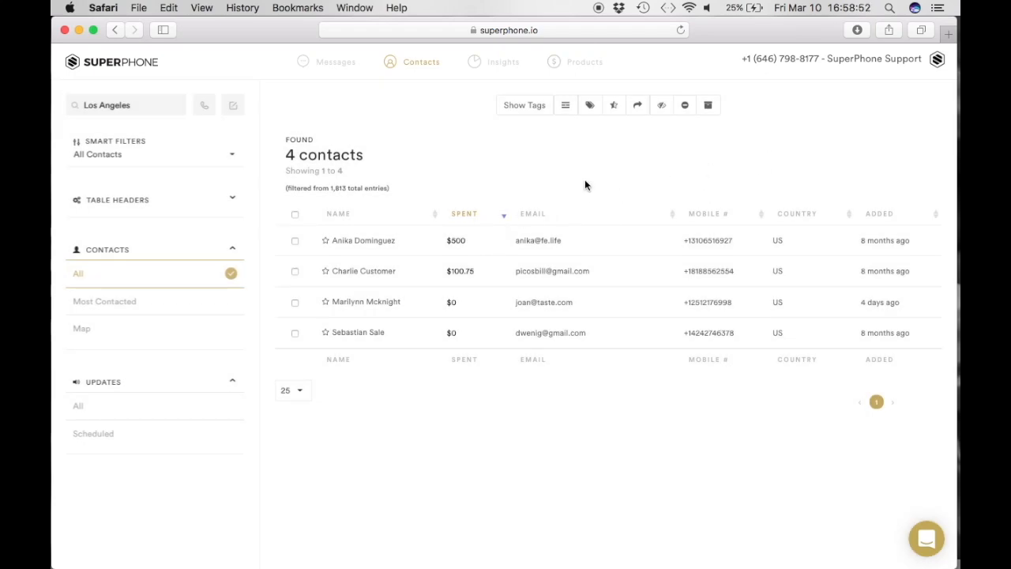
# Show tags in the contact list to confirm 'Los Angeles' on all four contacts.
pyautogui.click(525, 105)
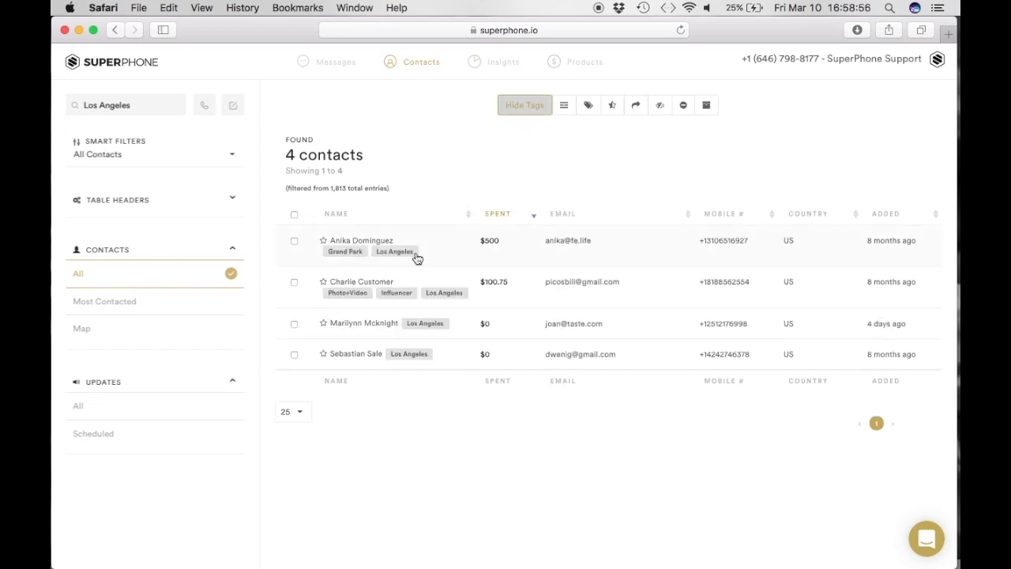
pyautogui.moveTo(77, 405)
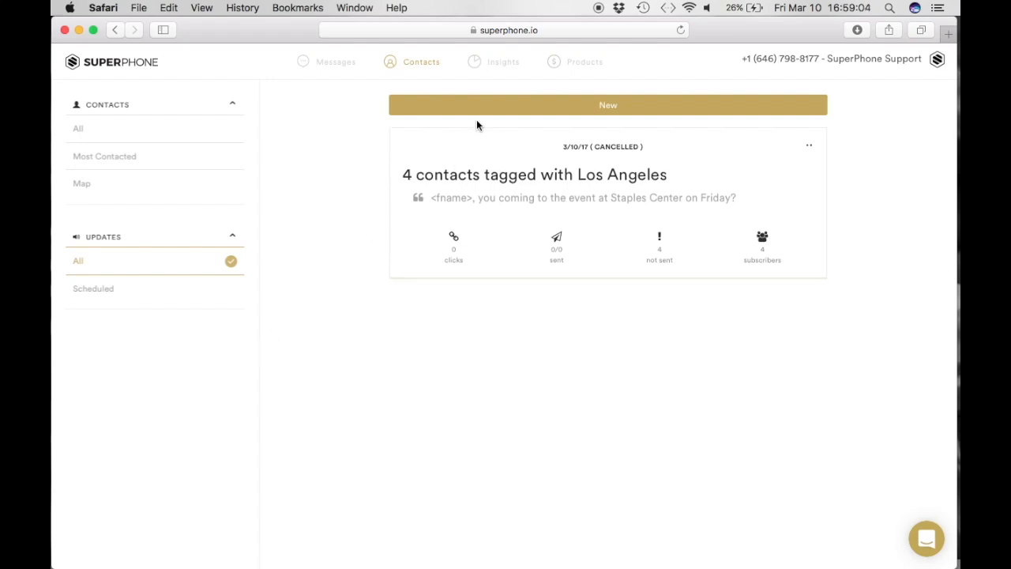
# Start composing a new text update.
pyautogui.click(608, 104)
pyautogui.write('Los Ang')
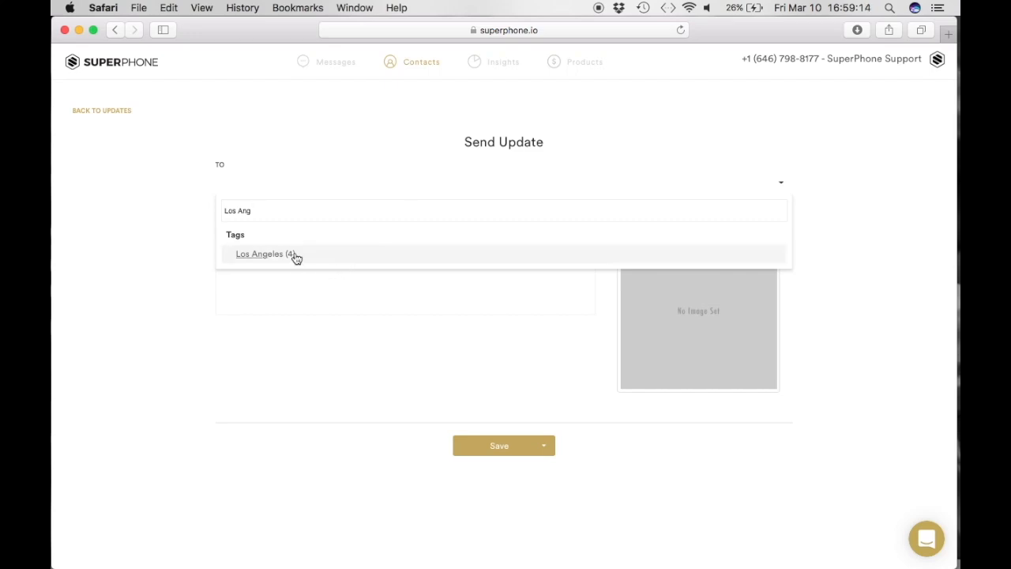
# Send to Los Angeles (4): '<fname>, you coming to the event at Staples Center on Friday?', and save.
pyautogui.click(266, 254)
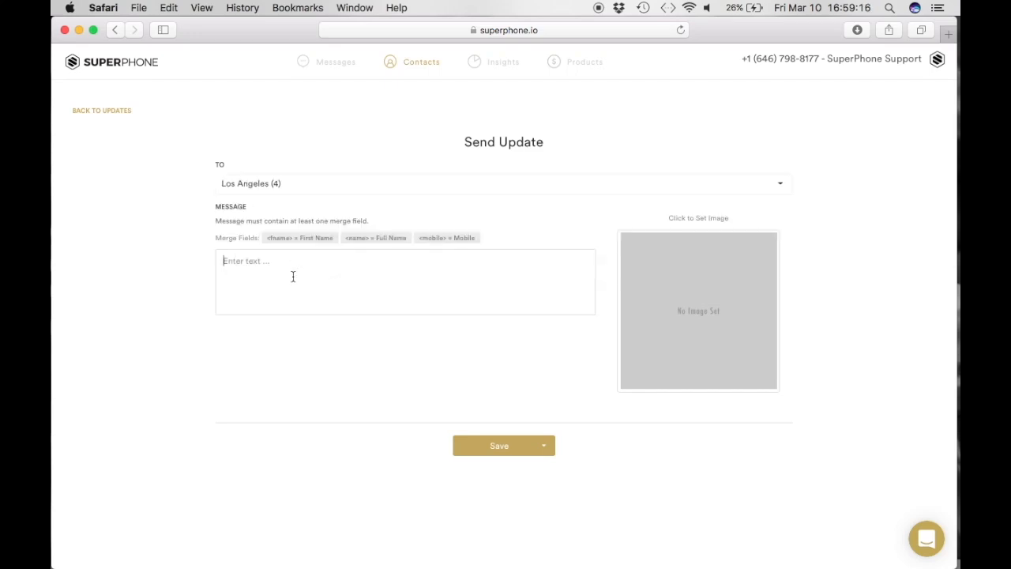
pyautogui.write('<fname>')
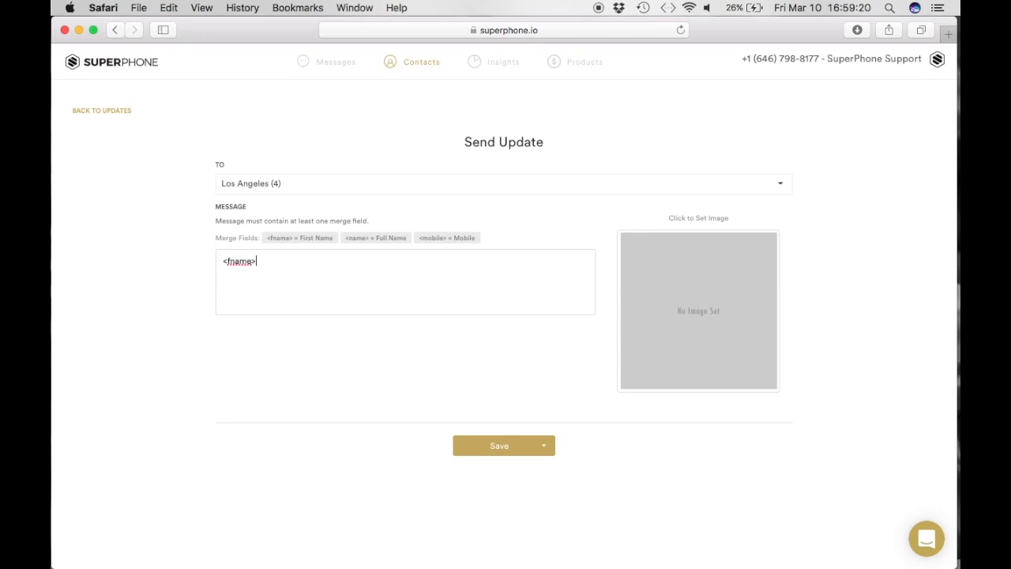
pyautogui.write(', you coming to the event at Staples Center on Friday?')
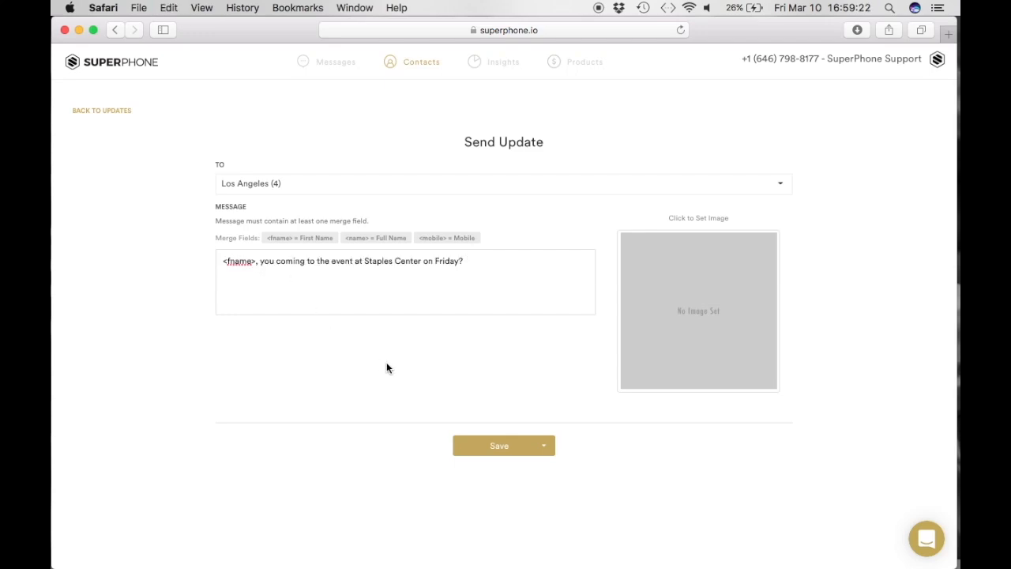
pyautogui.moveTo(604, 343)
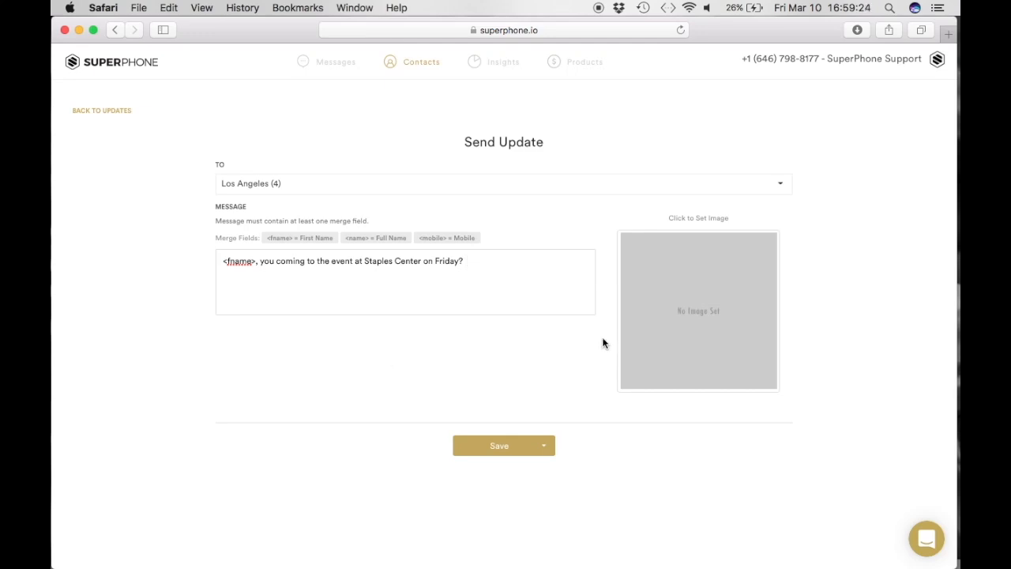
pyautogui.moveTo(688, 321)
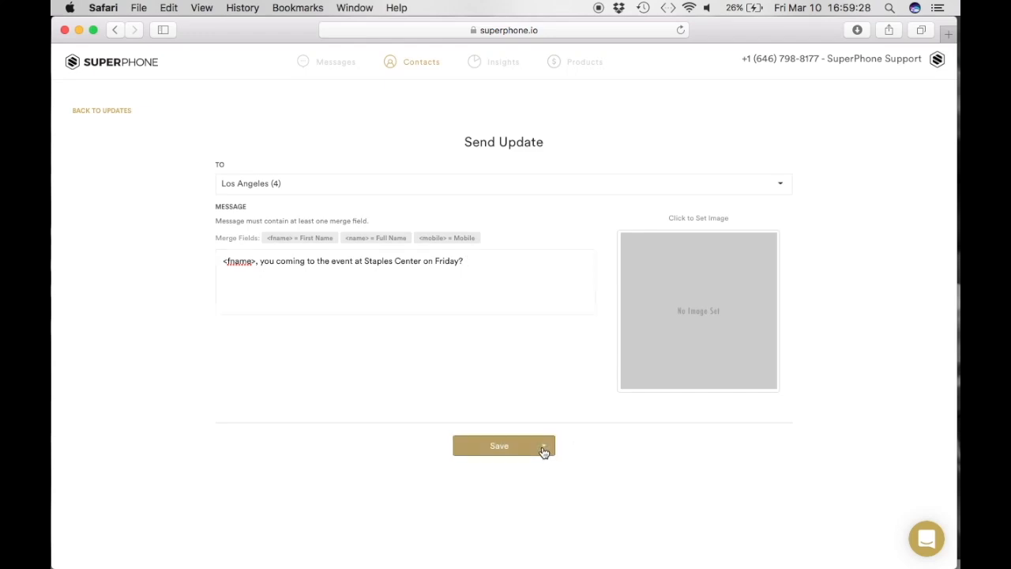
pyautogui.click(499, 446)
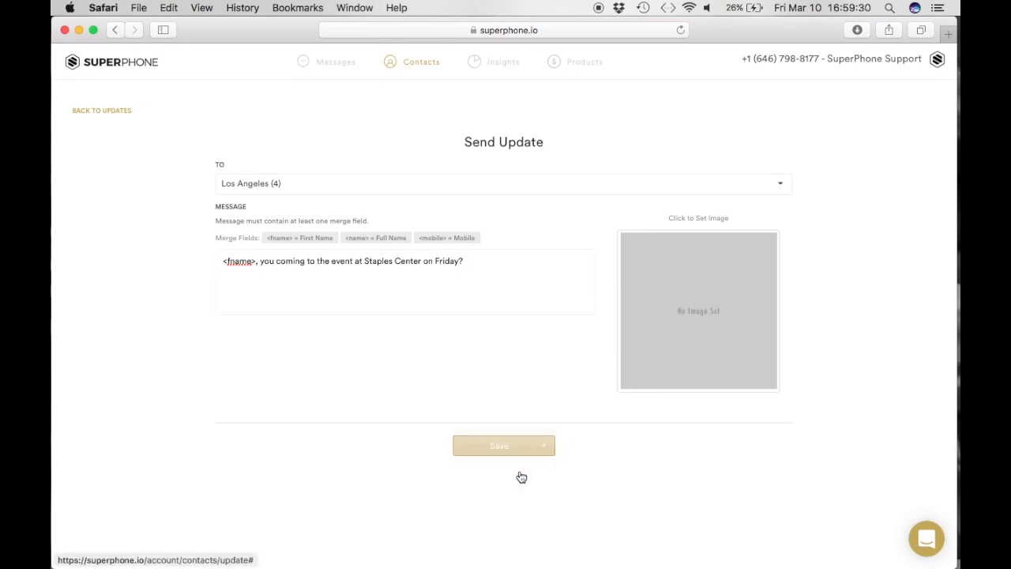
# Submit the update and accept the roughly $1.00 sending cost for 4 numbers.
pyautogui.click(503, 444)
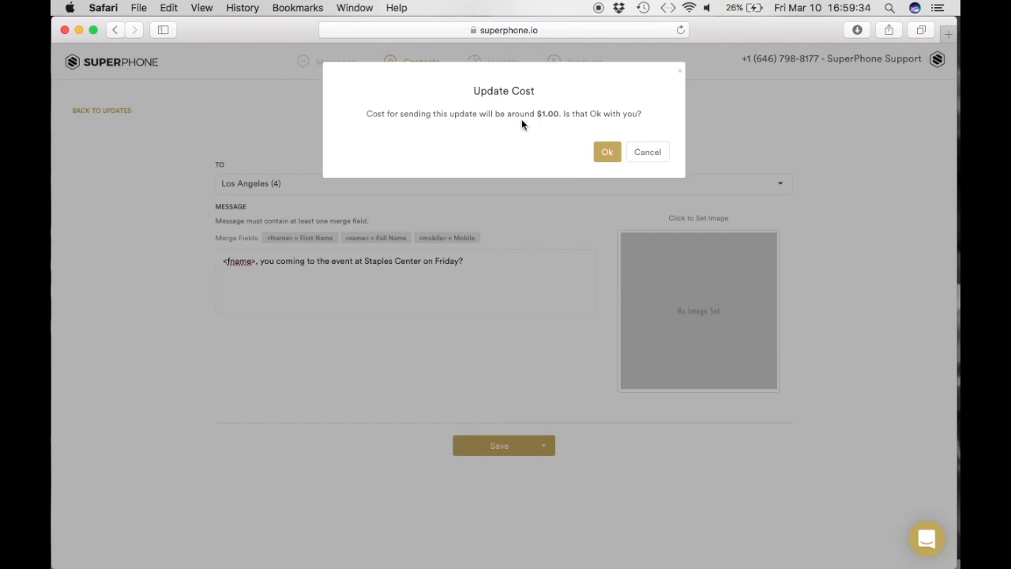
pyautogui.click(607, 152)
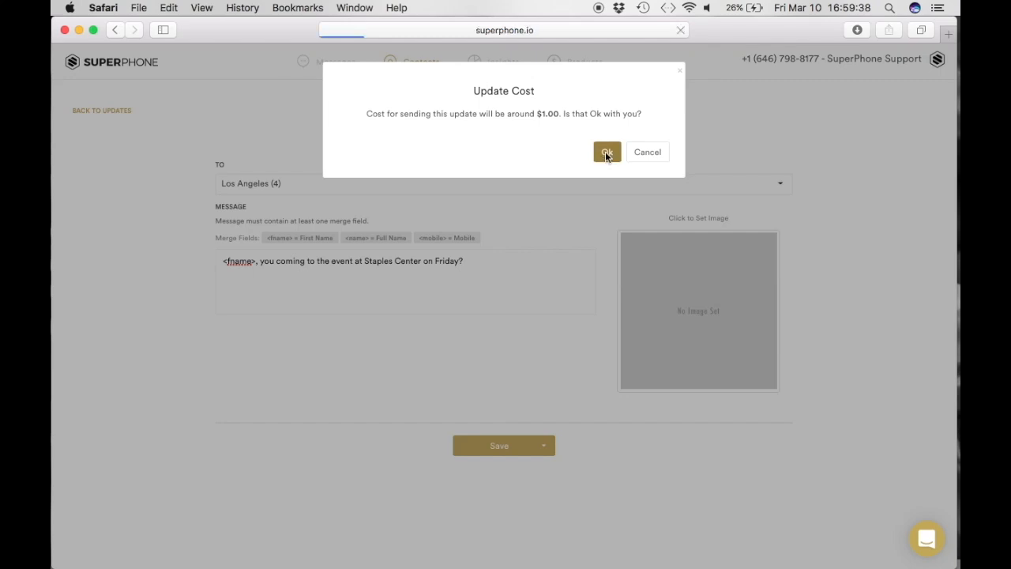
pyautogui.click(607, 151)
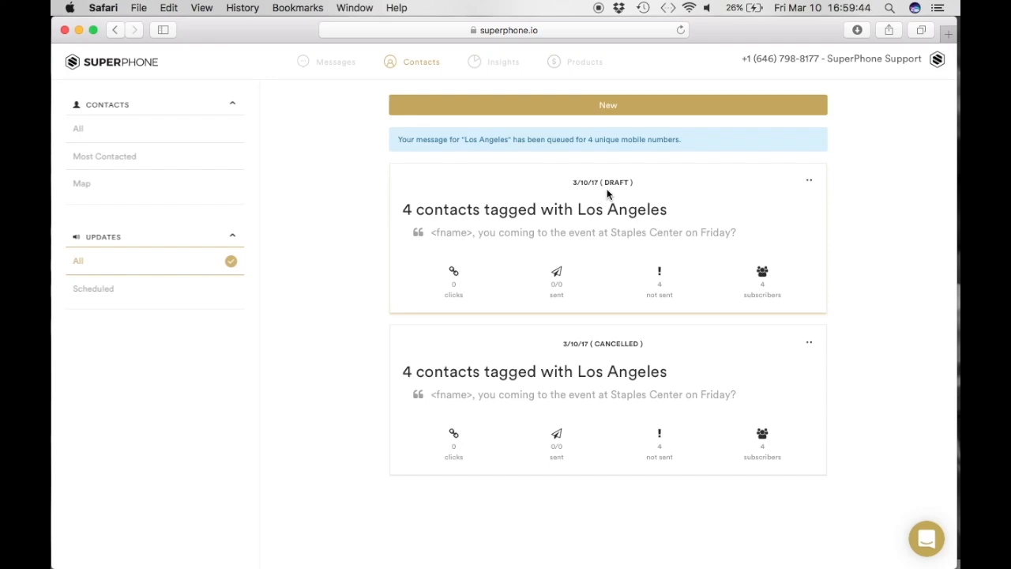
pyautogui.moveTo(475, 298)
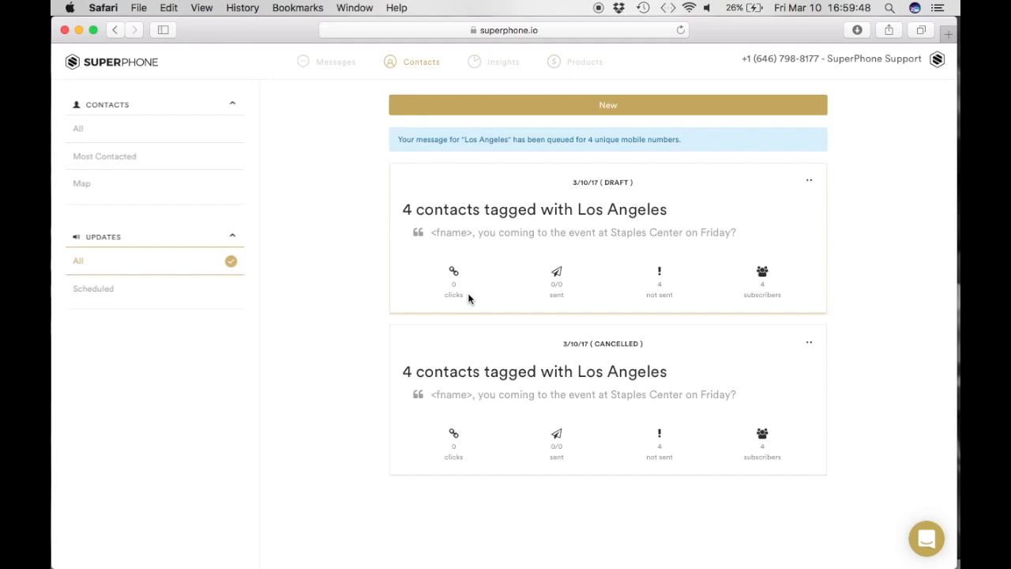
pyautogui.moveTo(569, 301)
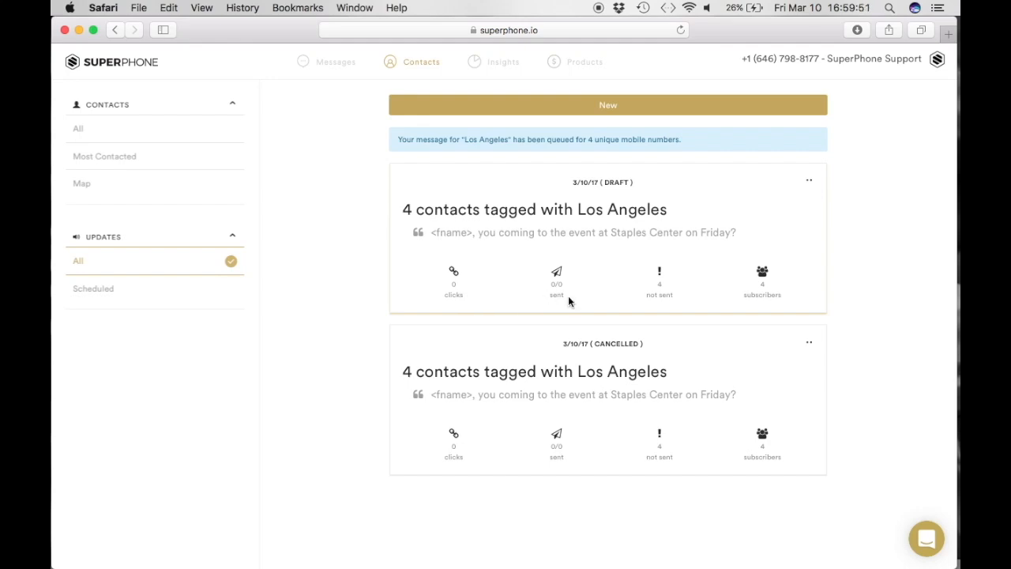
pyautogui.moveTo(682, 303)
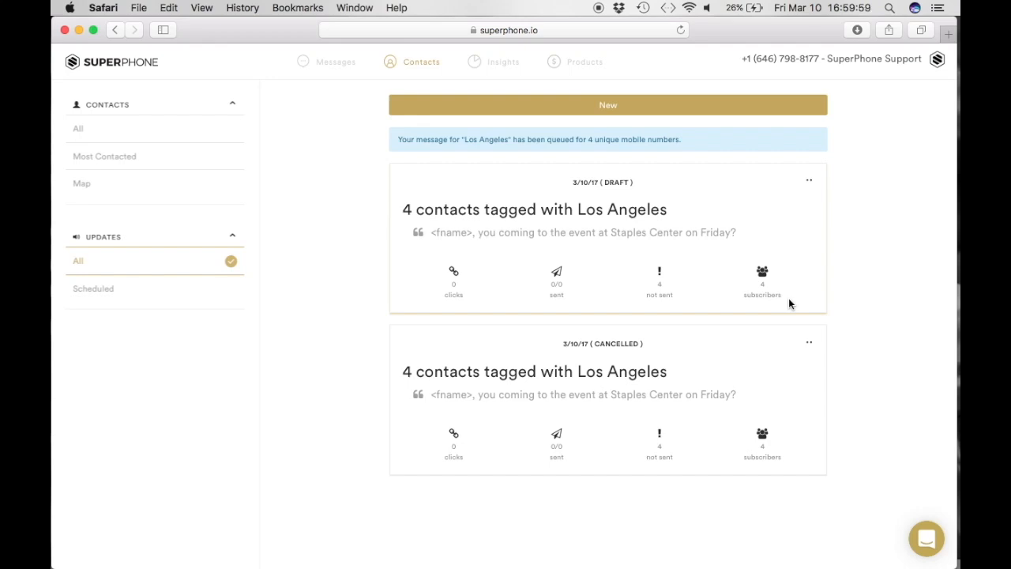
# Open the draft Los Angeles update's menu to show Send and Cancel.
pyautogui.click(809, 180)
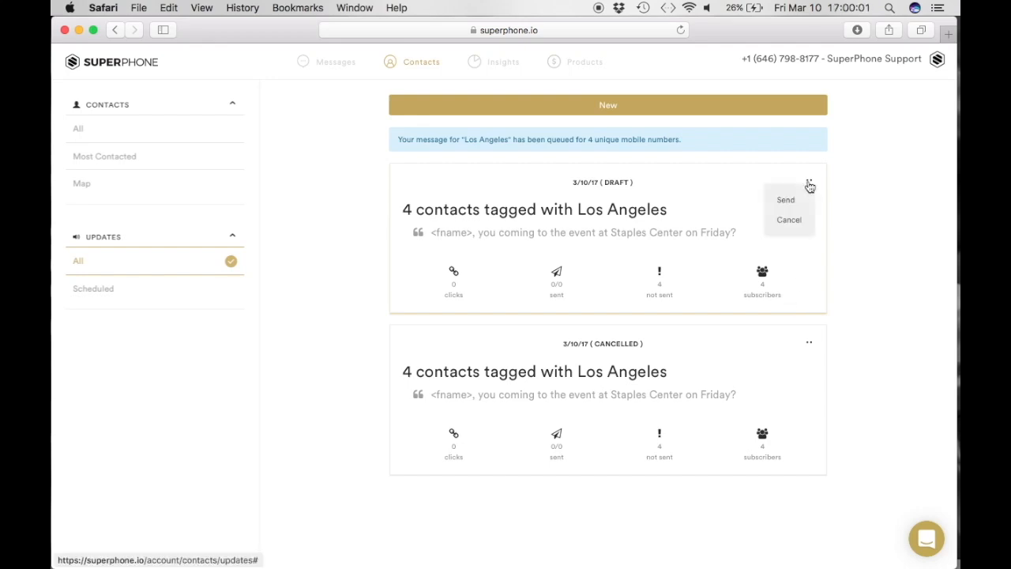